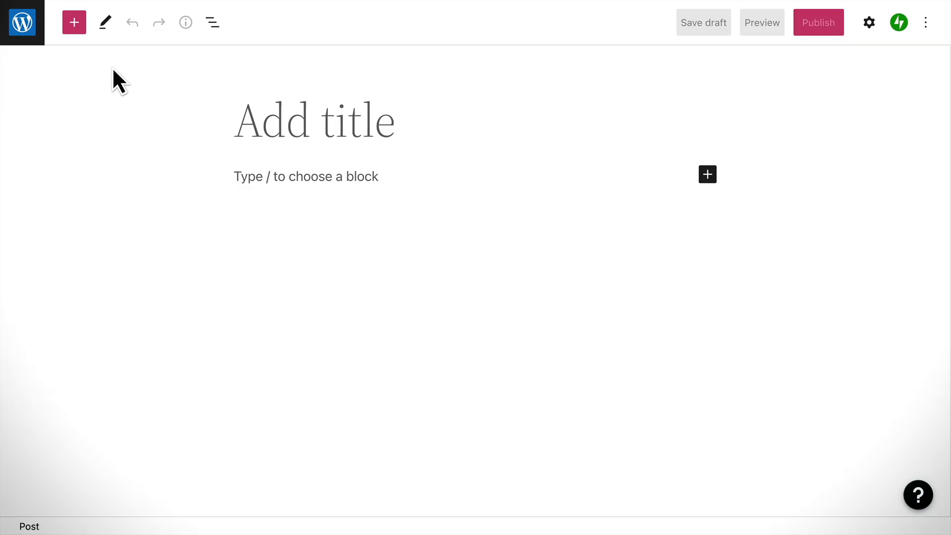
Toggle the post settings panel, then enter the title 'Say Hello to the Editor'.
click(868, 22)
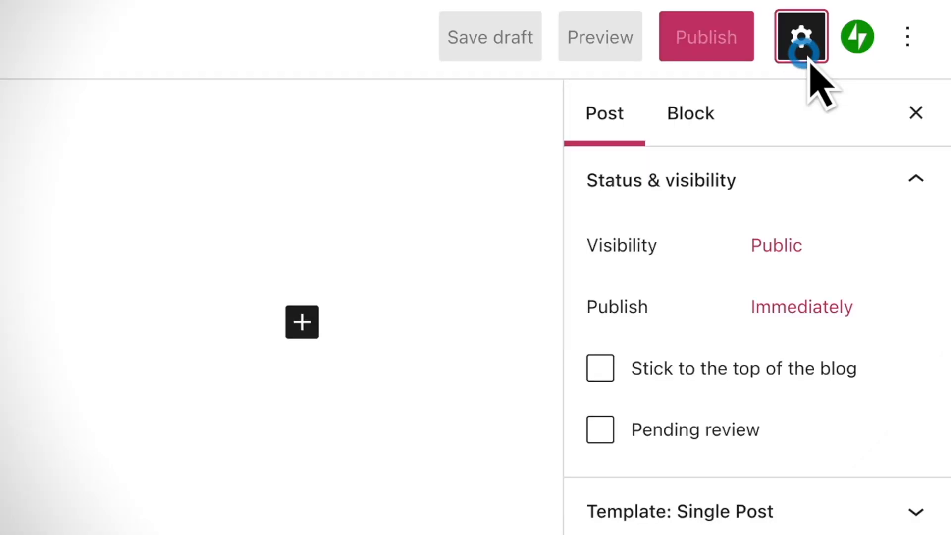
click(801, 36)
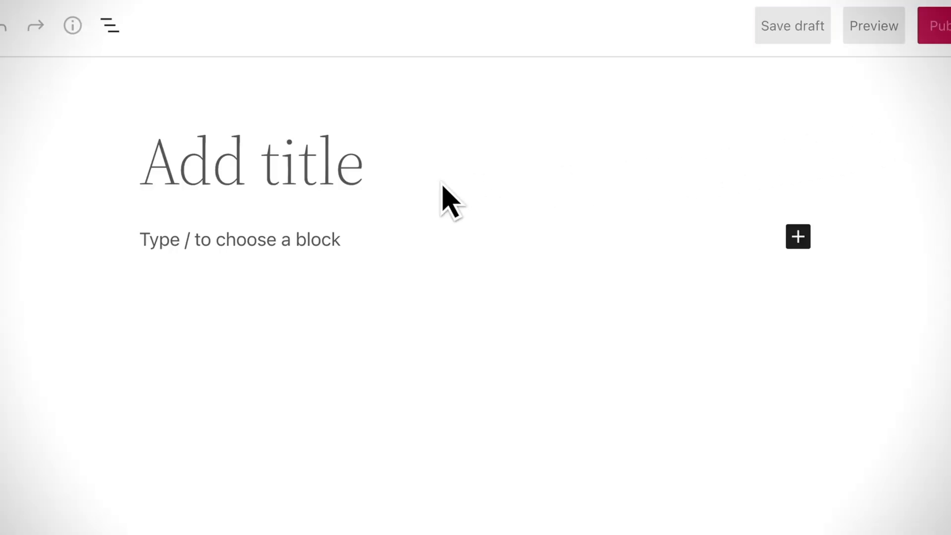
mouse_move(440, 240)
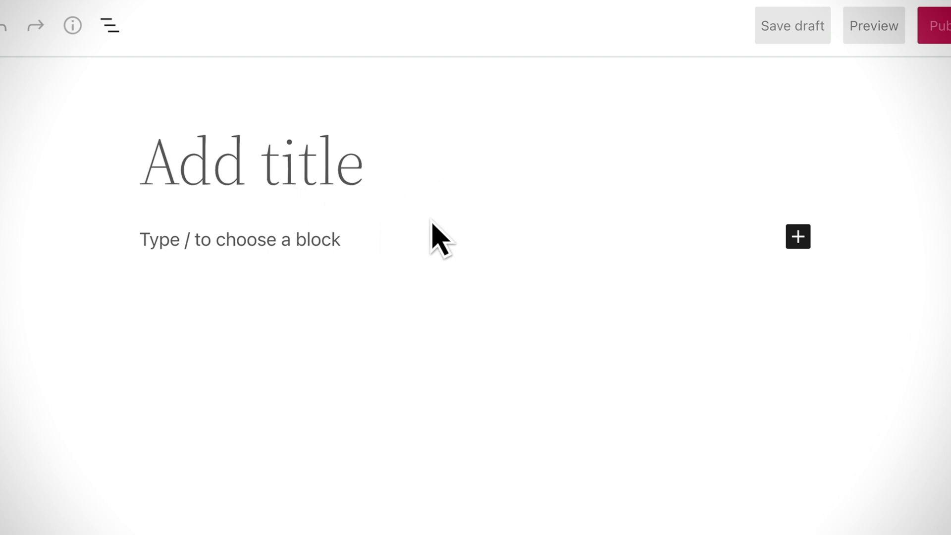
text(Say Hello to t)
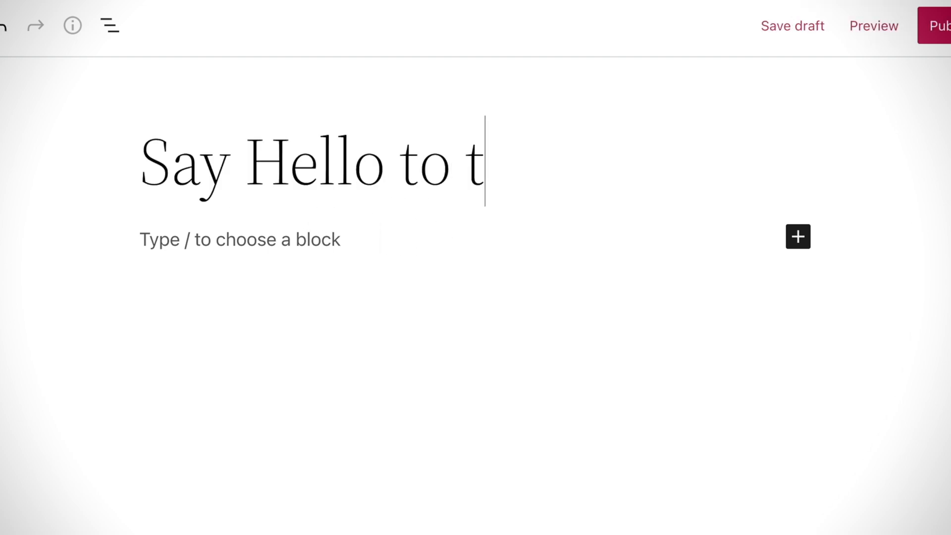
text(he Editor)
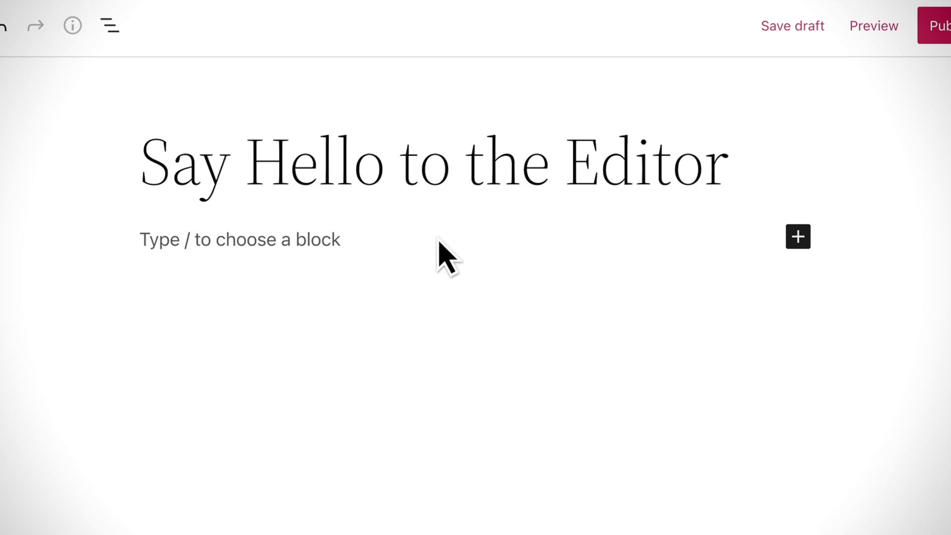
Write the intro paragraph explaining that each paragraph, image, or video is a distinct block.
text(Creating)
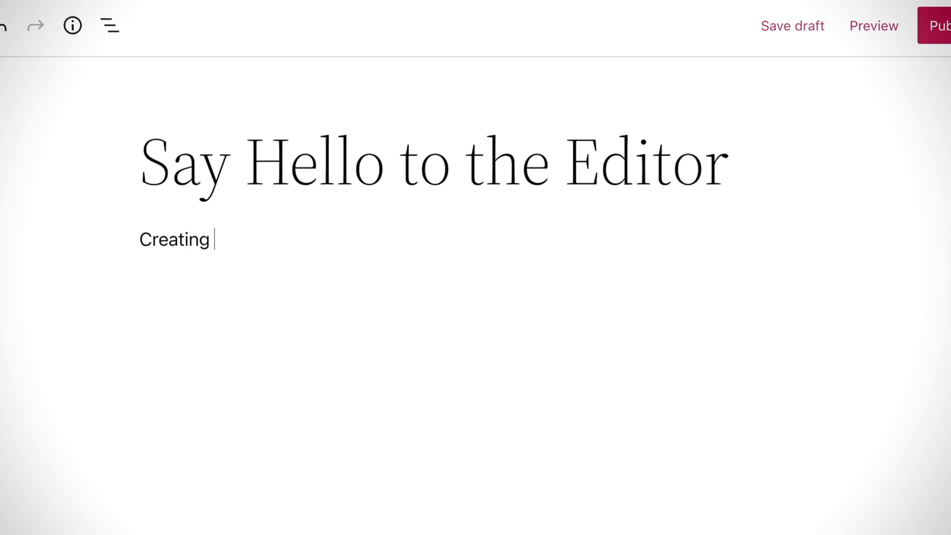
text(content in WordPress is easy. In the WordP)
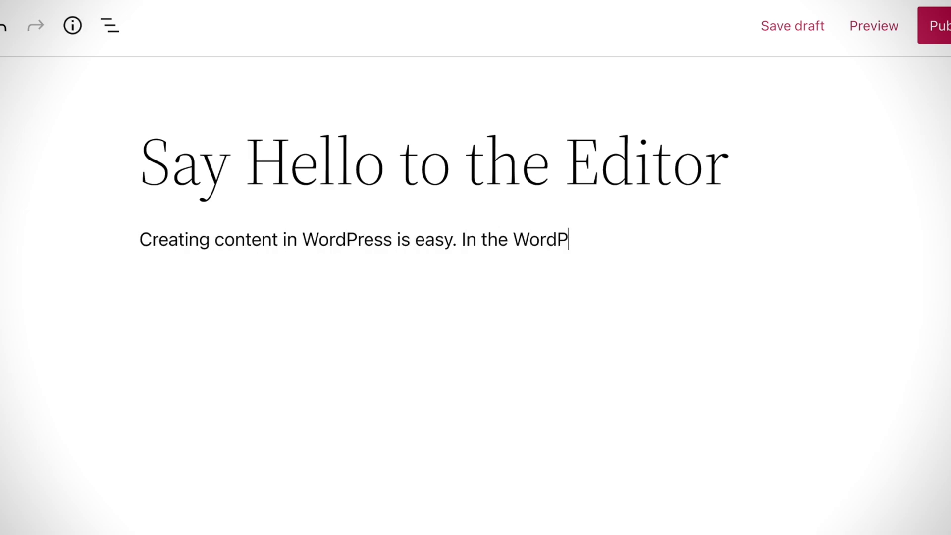
text(ress editor, each paragraph, image, or)
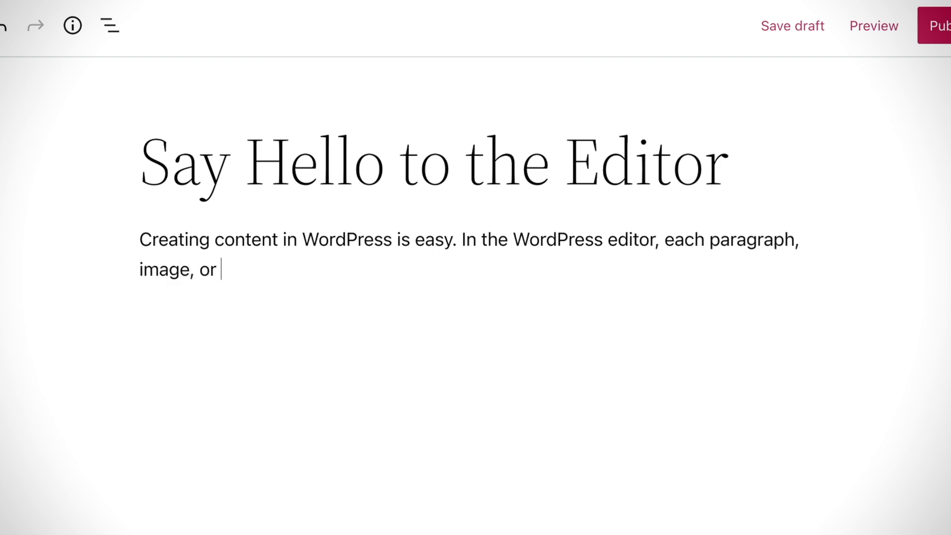
text(video is presented as a distinct "block)
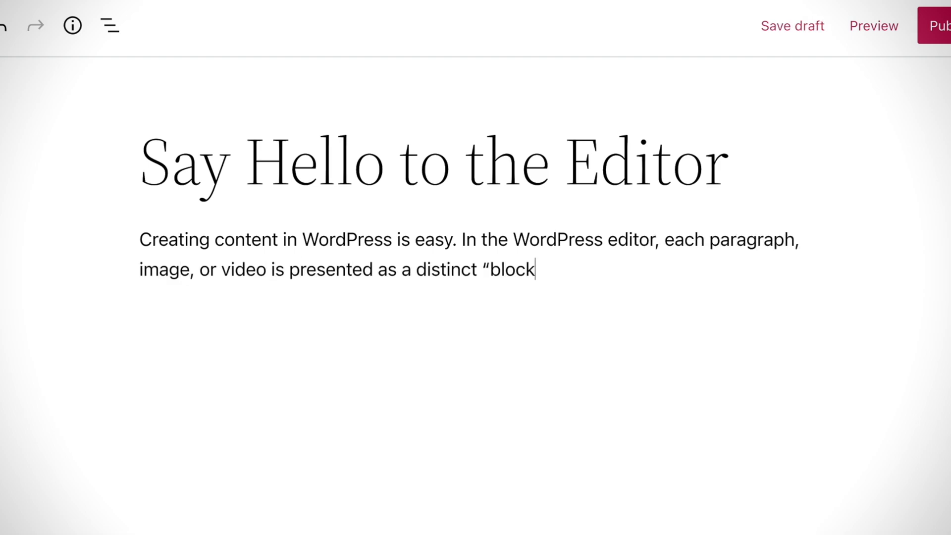
text(" of content.)
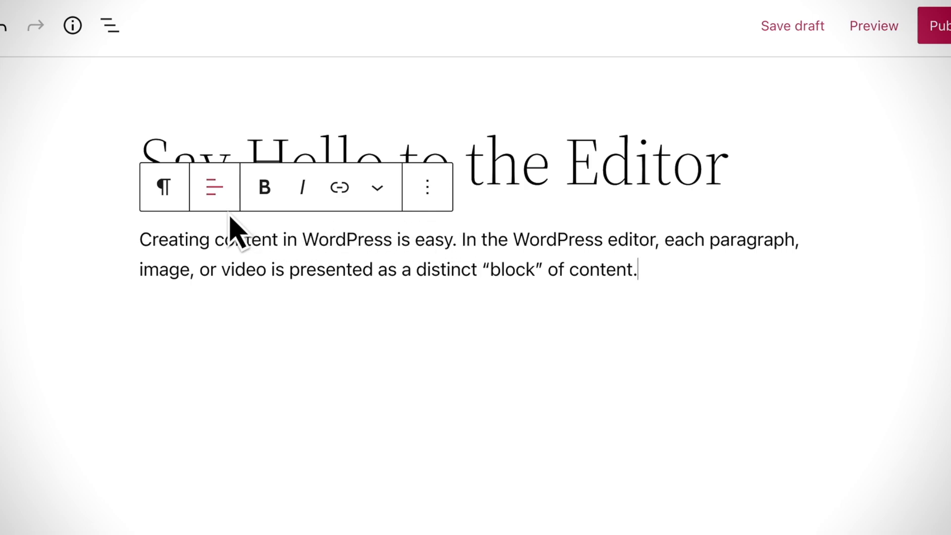
click(214, 187)
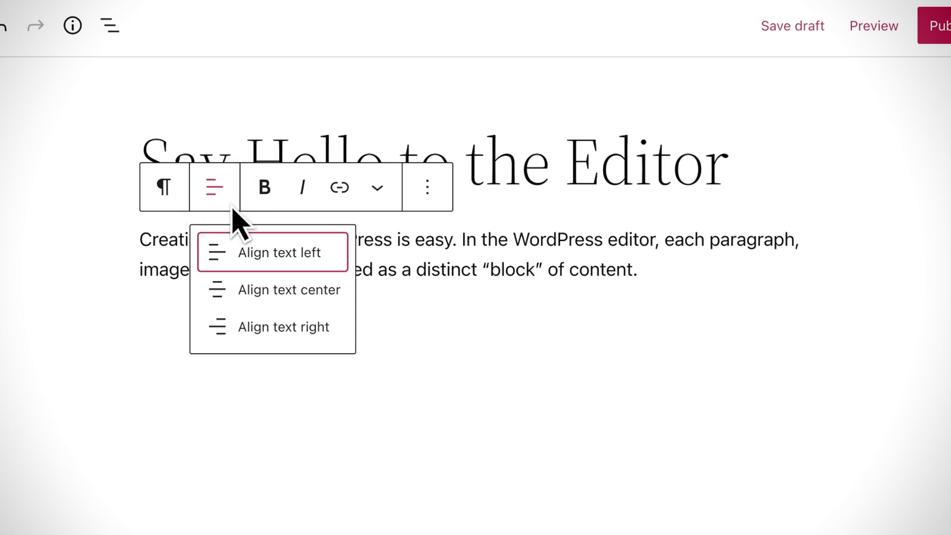
click(273, 252)
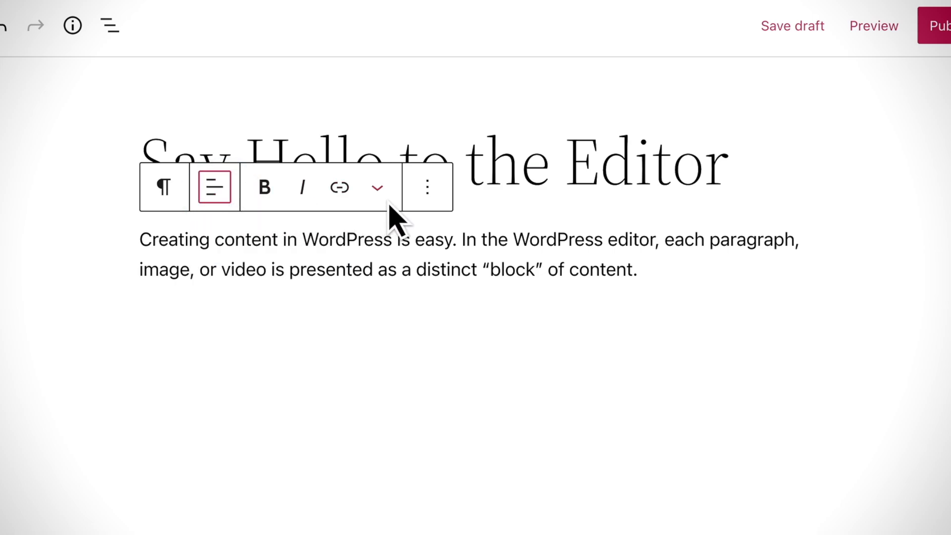
click(163, 187)
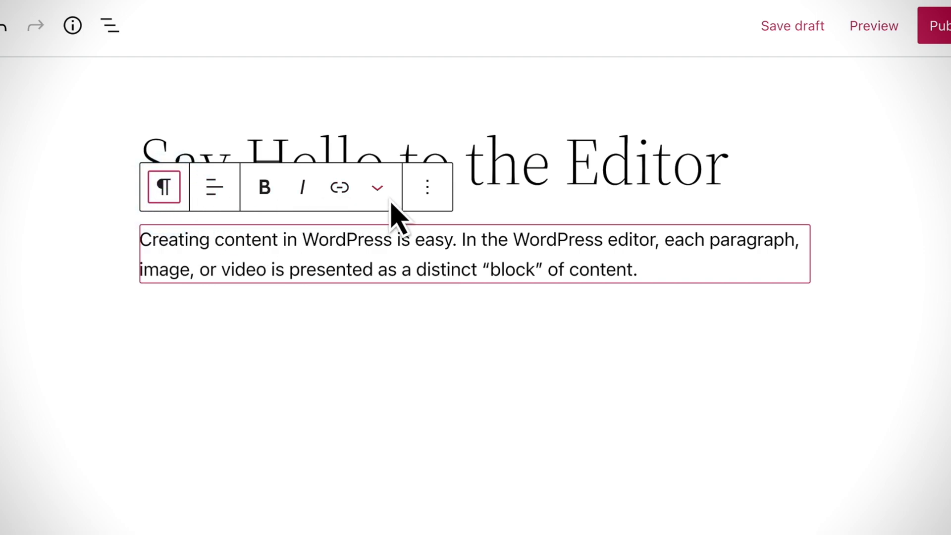
click(428, 186)
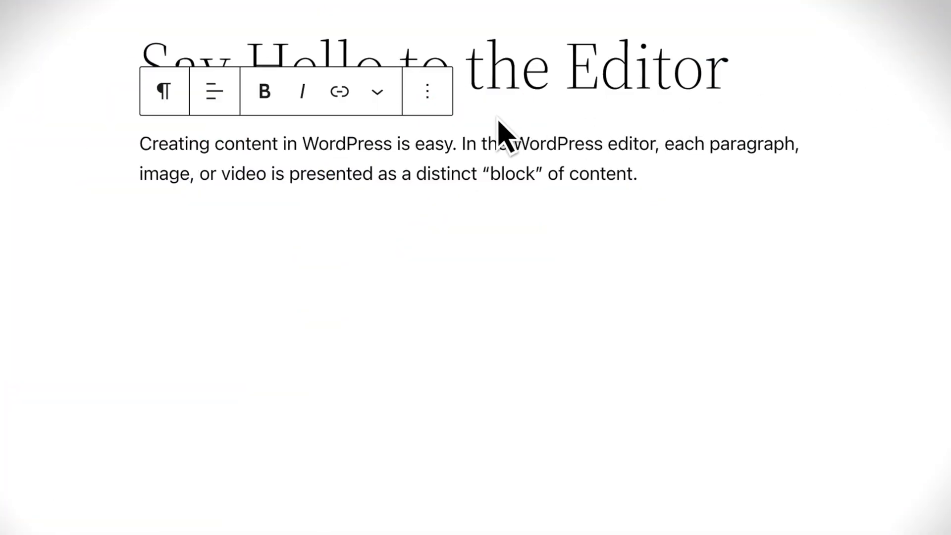
Open the paragraph block's three-dot Options menu with copy, duplicate, HTML and remove.
click(427, 91)
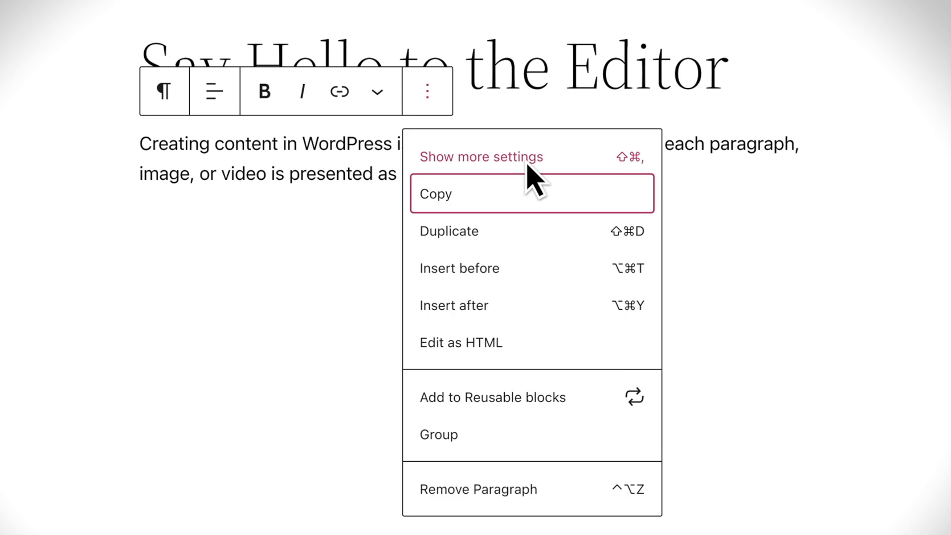
mouse_move(575, 176)
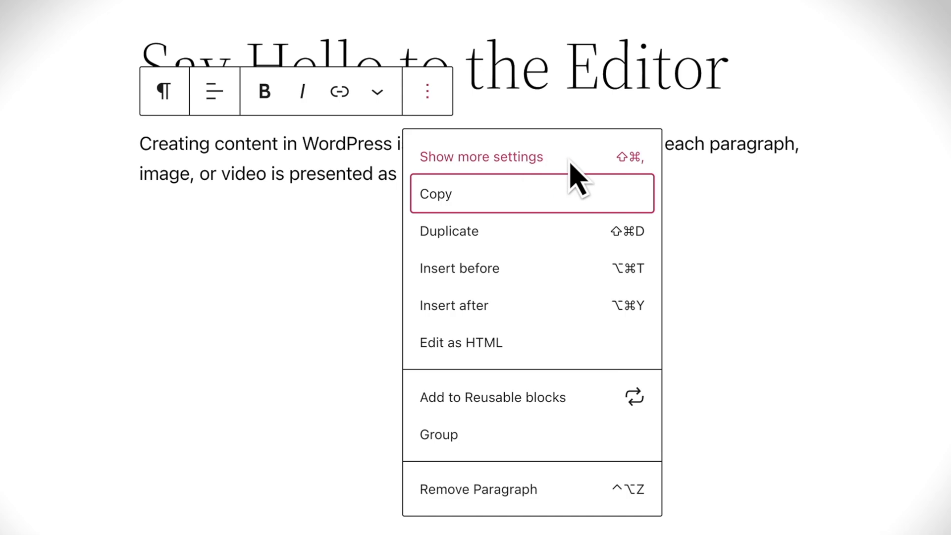
mouse_move(521, 227)
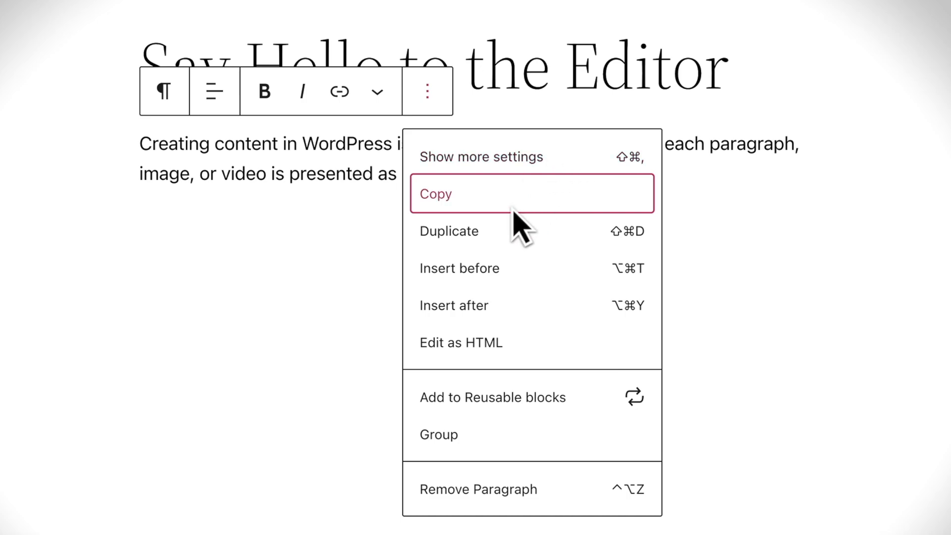
mouse_move(522, 249)
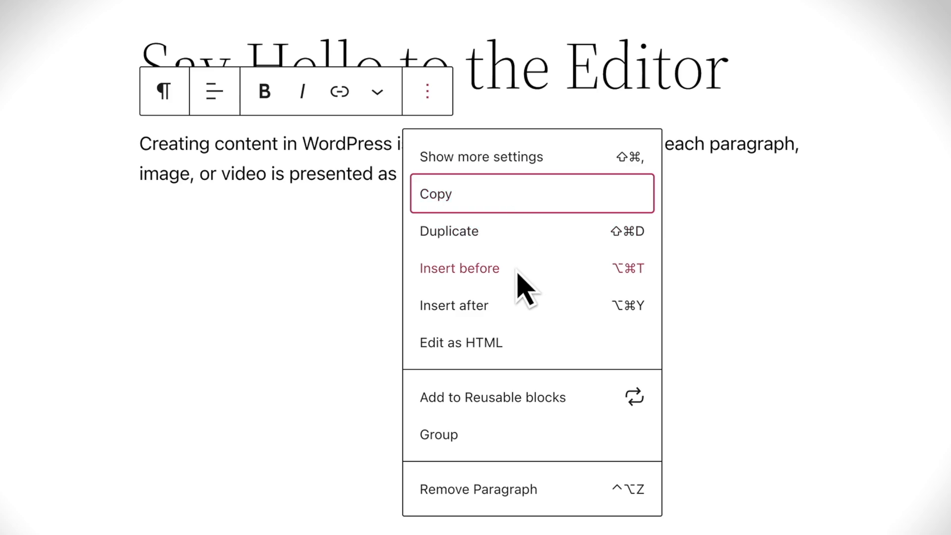
mouse_move(522, 305)
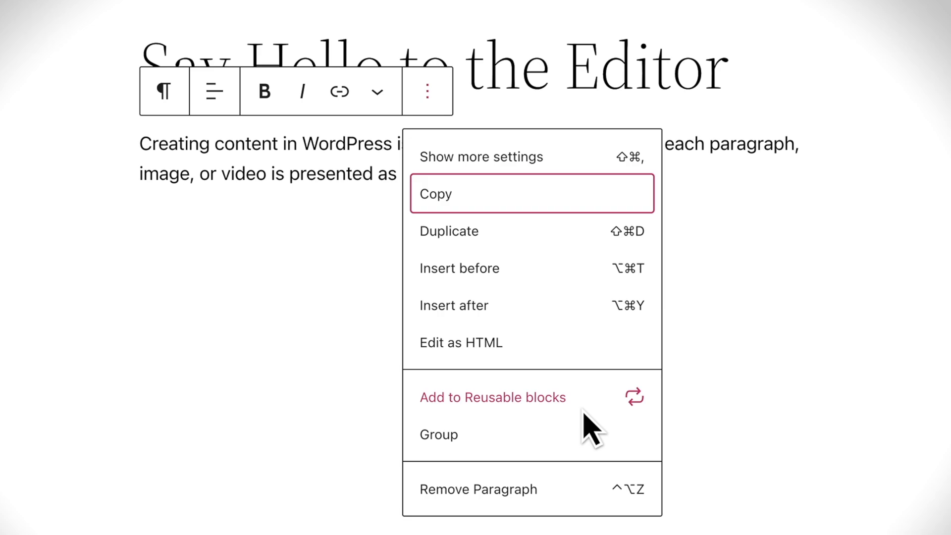
mouse_move(439, 435)
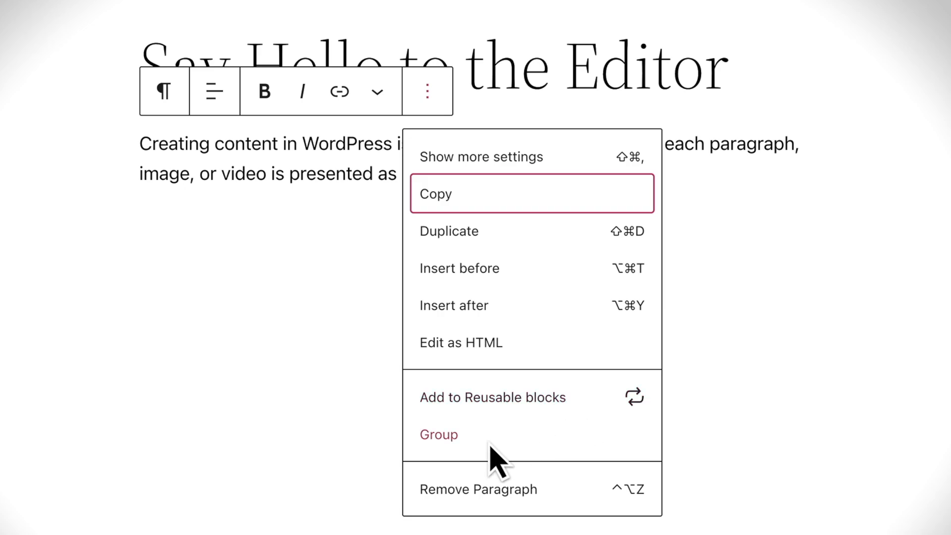
mouse_move(558, 510)
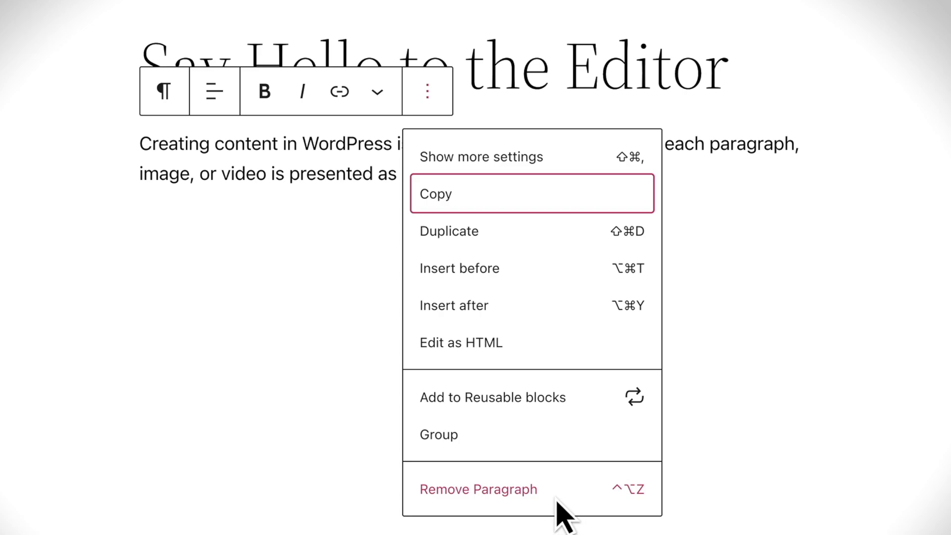
mouse_move(649, 440)
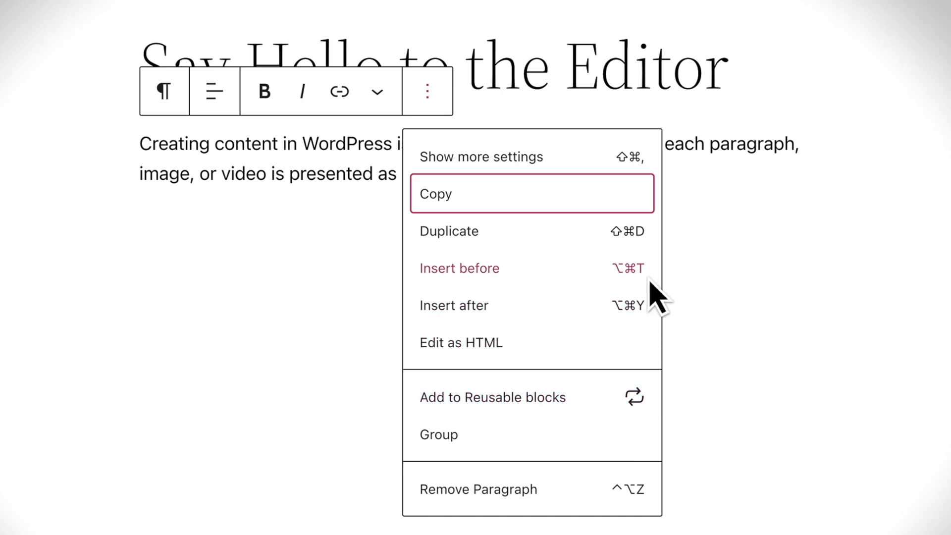
mouse_move(656, 176)
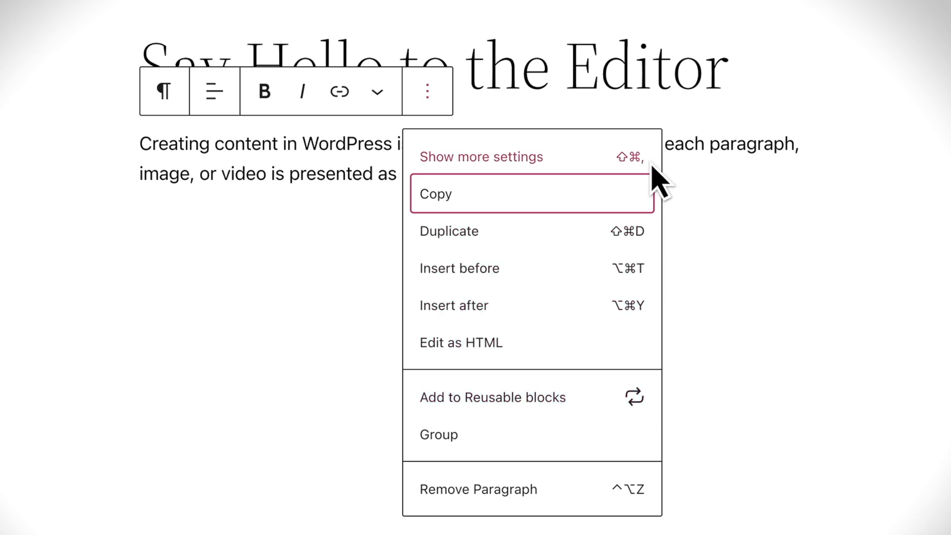